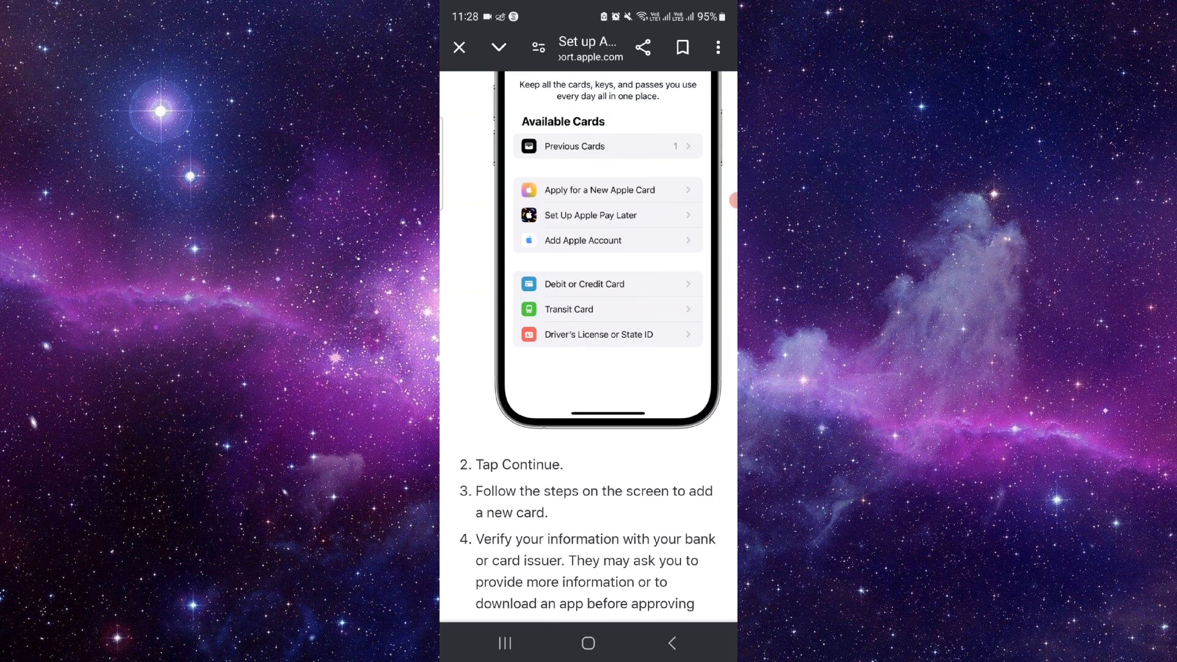
# Scroll through steps 2–5 for adding a card to Wallet, then return to the Android home screen.
pyautogui.scroll(-3)
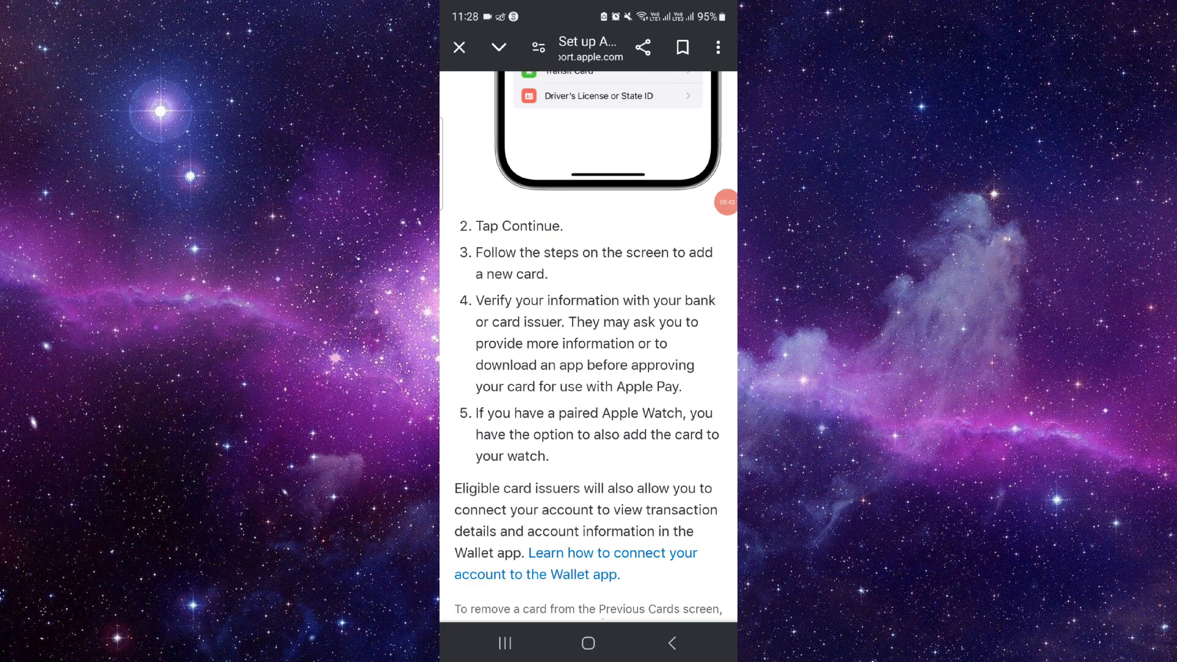
pyautogui.click(588, 642)
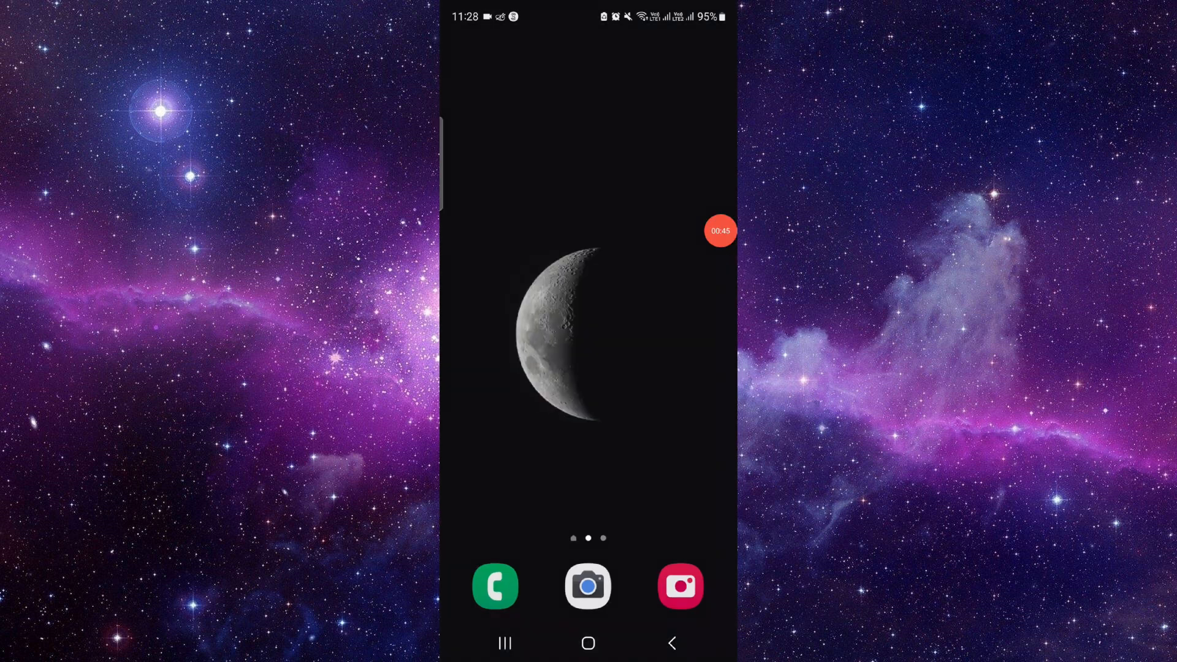